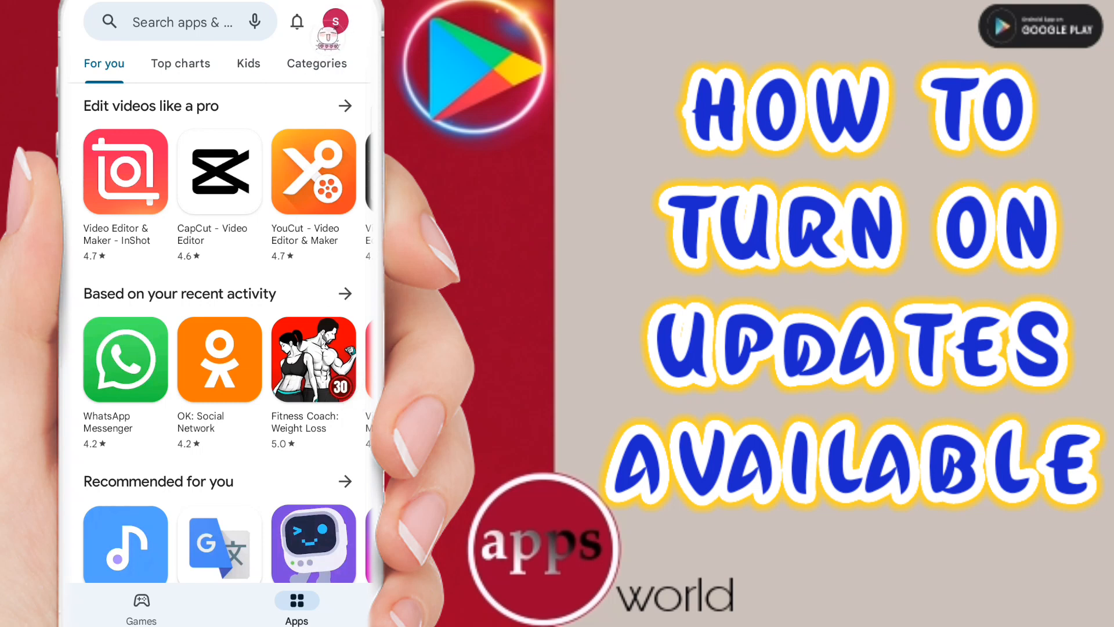
From the profile menu, go to Settings, General, then Notifications, where 'Updates available' is still off.
click(335, 21)
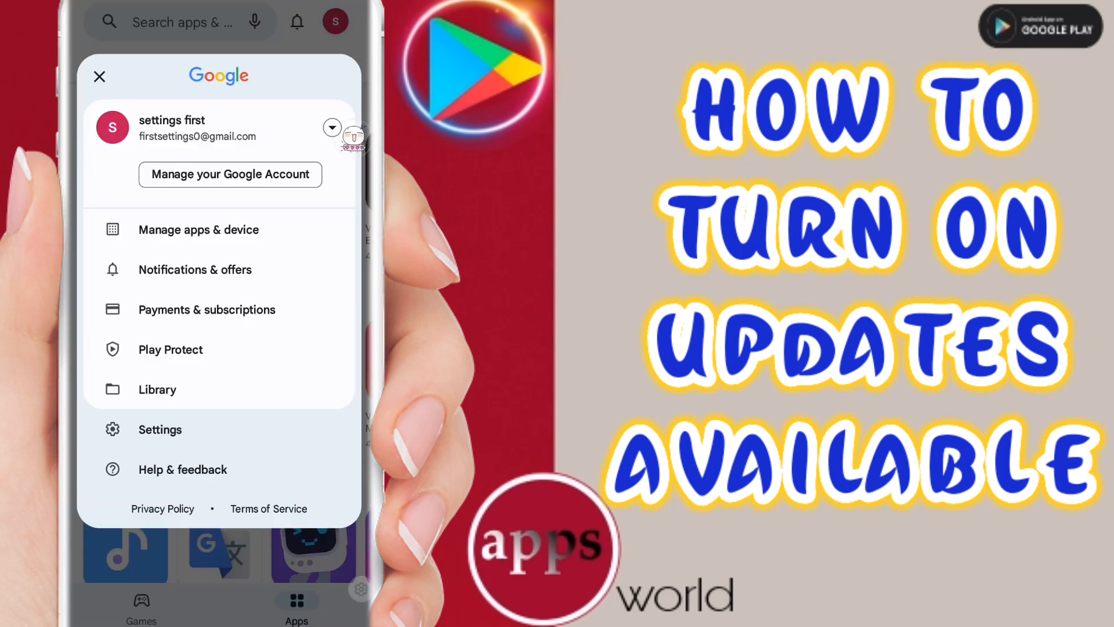
mouse_move(253, 429)
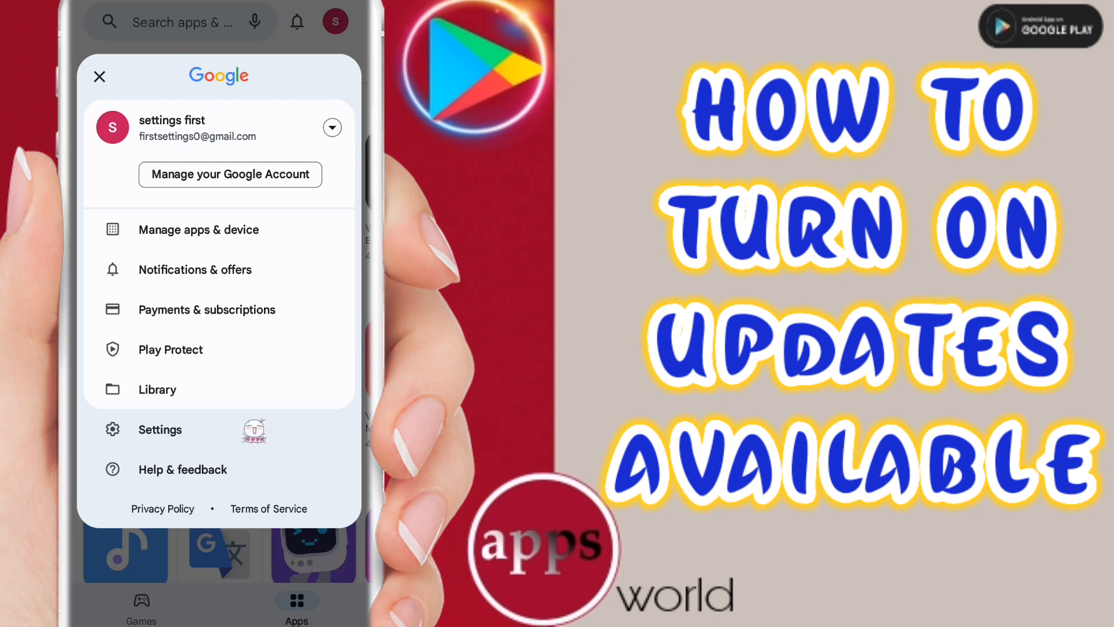
click(159, 429)
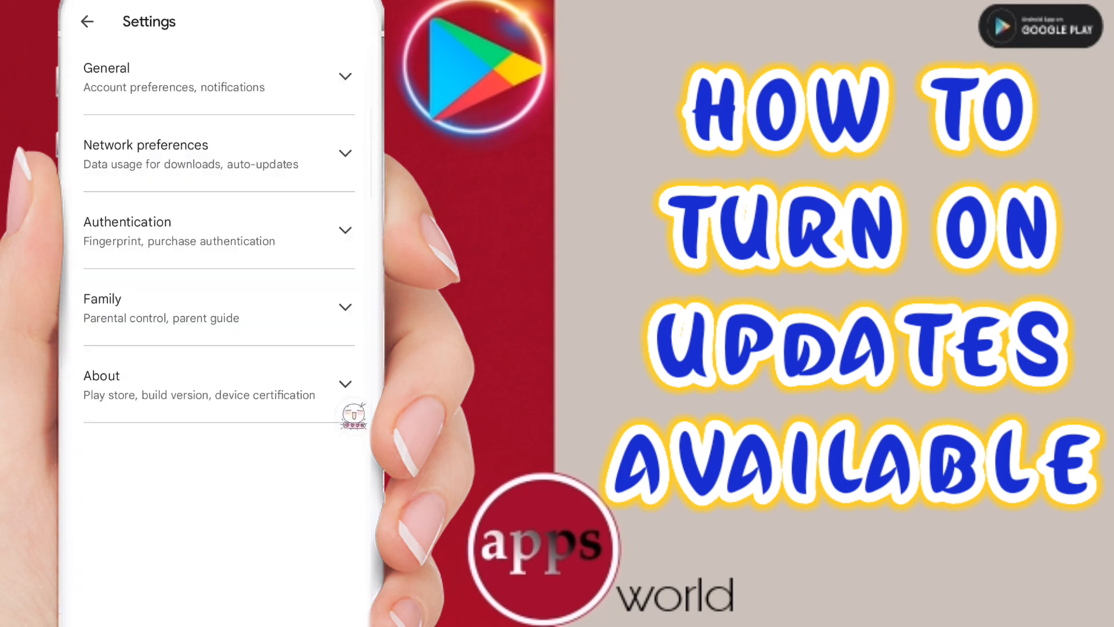
click(213, 77)
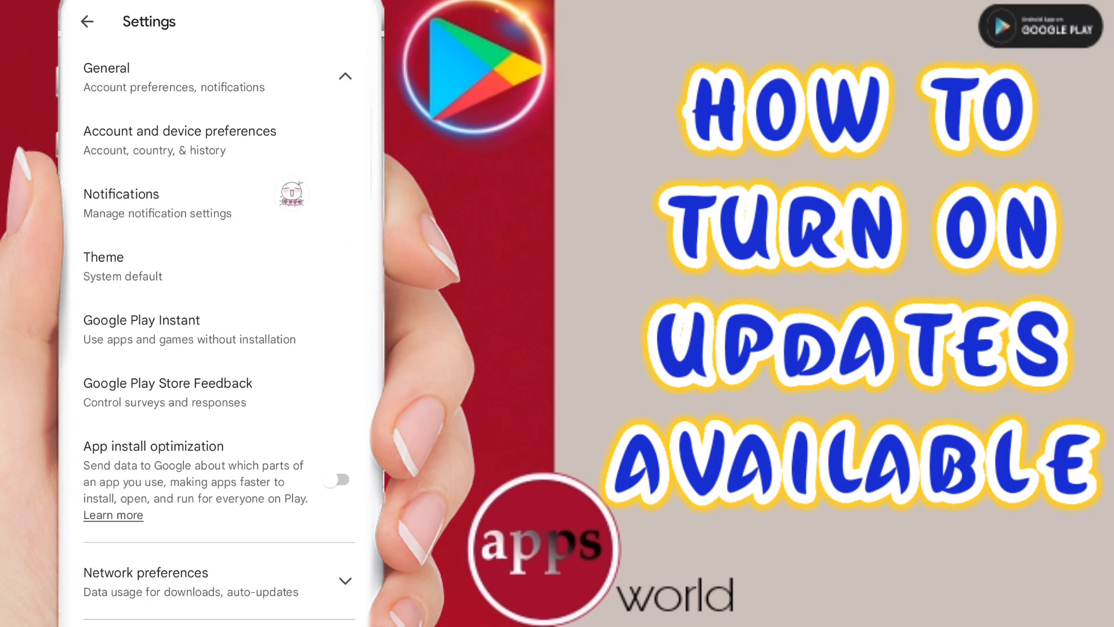
click(121, 194)
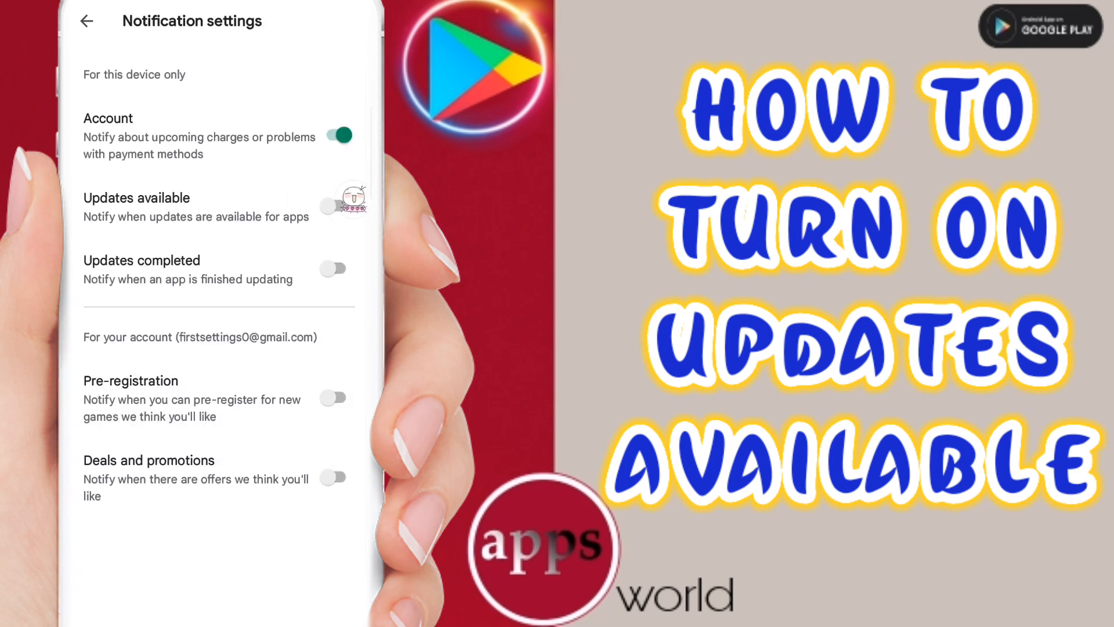